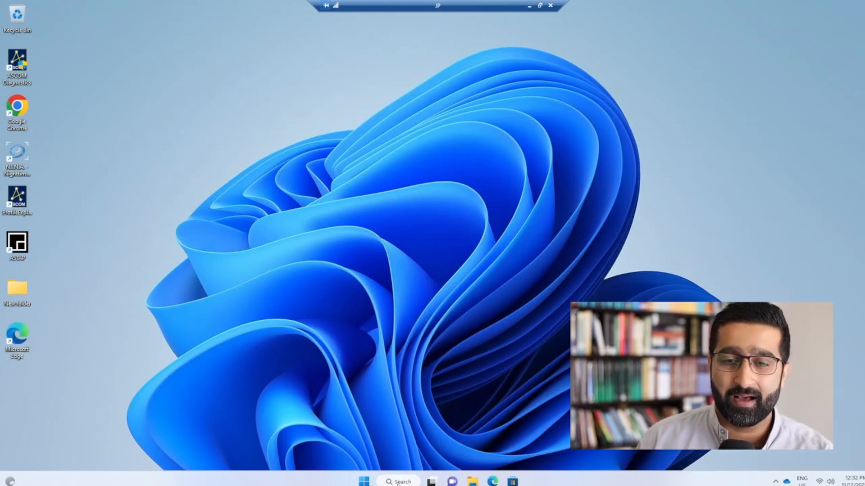
mouse_move(426, 443)
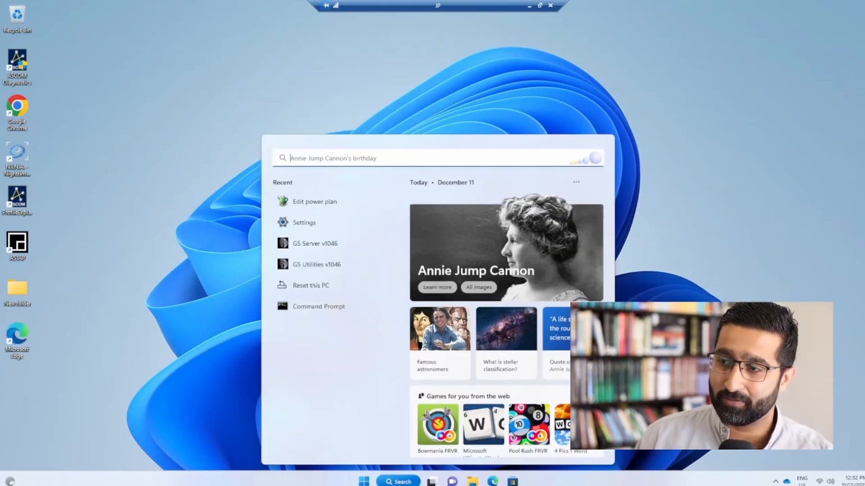
mouse_move(313, 201)
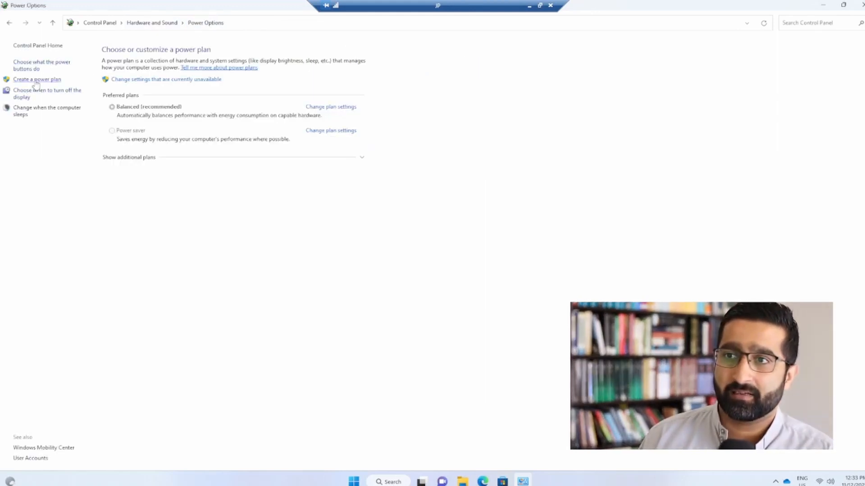
Create a new power plan based on High performance, name it 'Astro', and continue
left_click(37, 78)
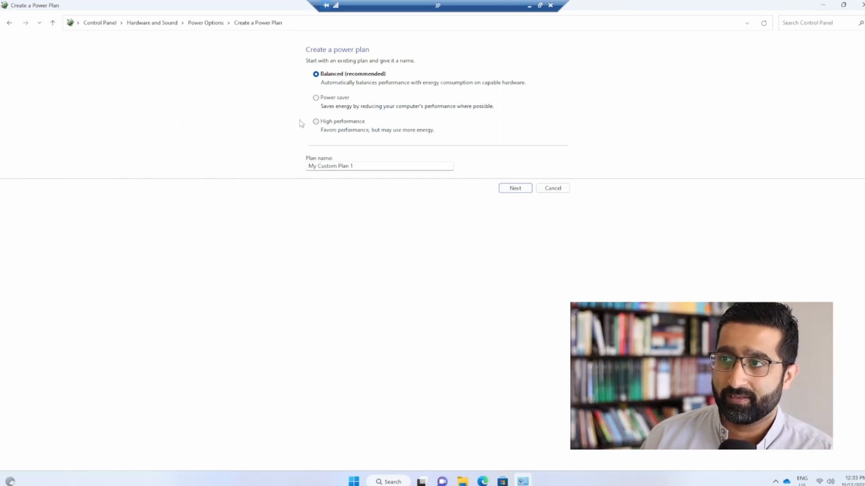
left_click(316, 121)
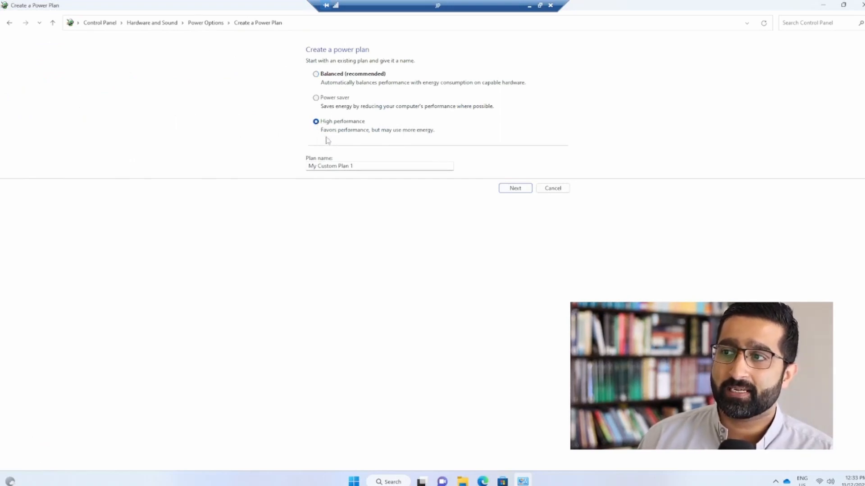
left_click(379, 165)
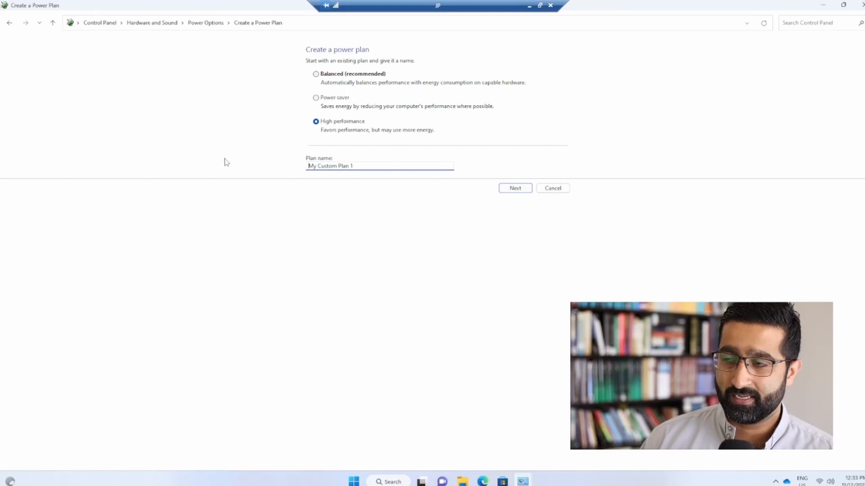
type("Astr")
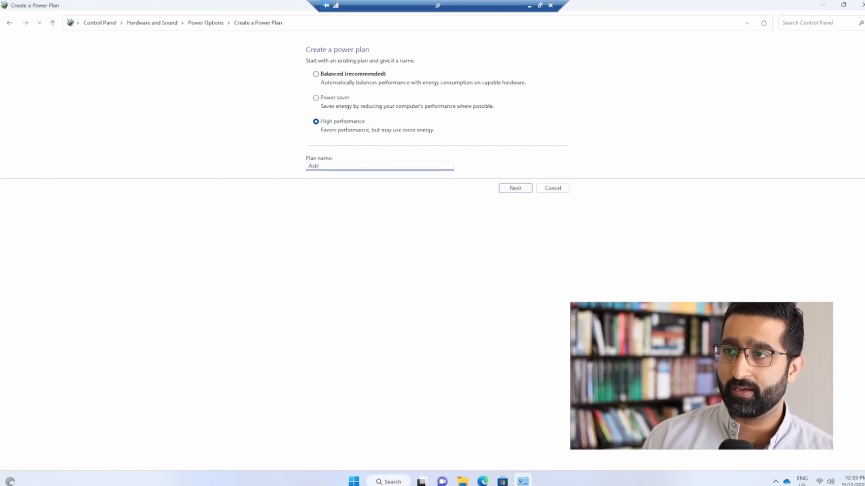
left_click(514, 188)
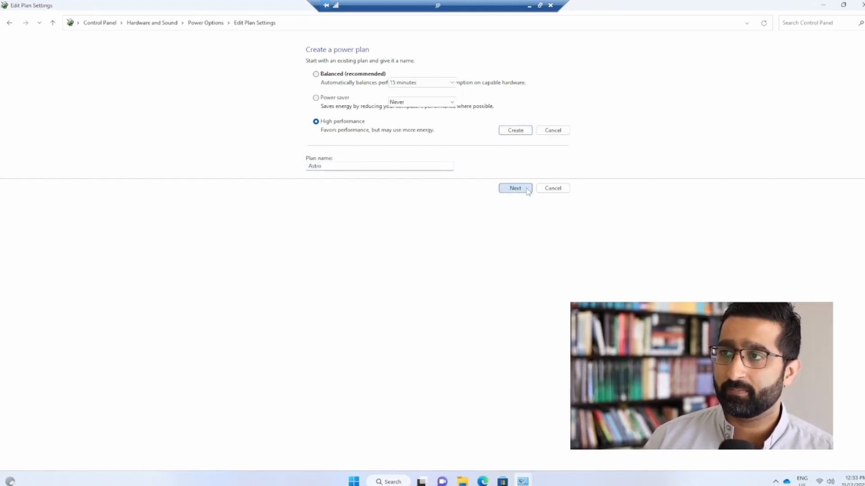
Set Astro's display turn-off to Never and create the plan
left_click(514, 188)
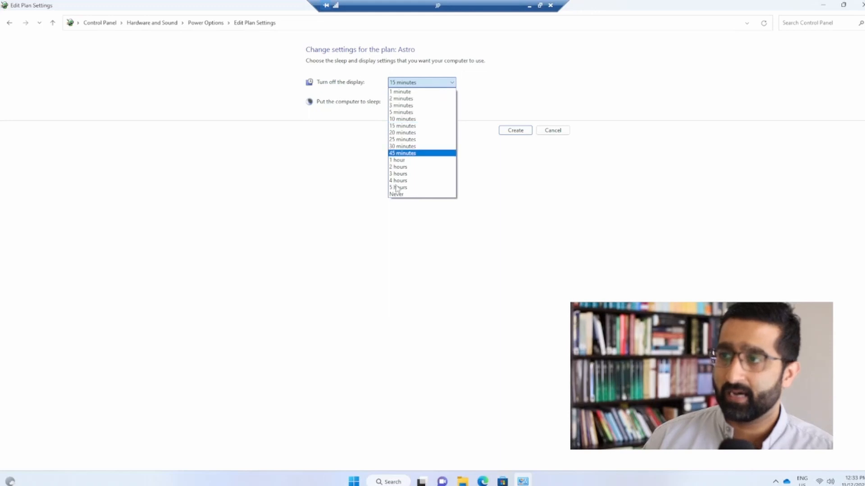
left_click(395, 194)
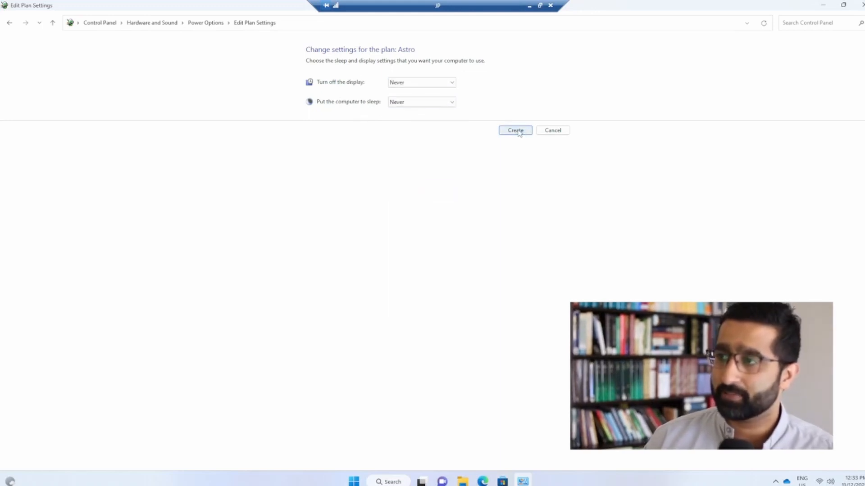
left_click(514, 130)
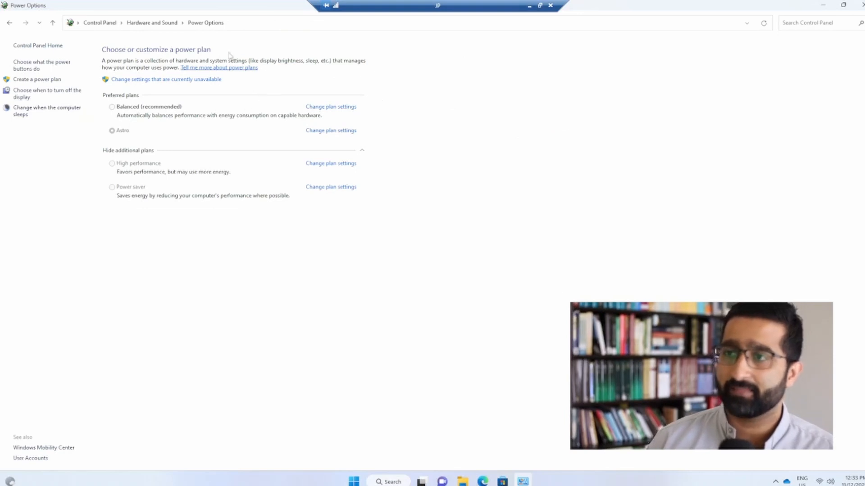
Collapse the additional plans list and open the Astro plan's settings page
left_click(128, 150)
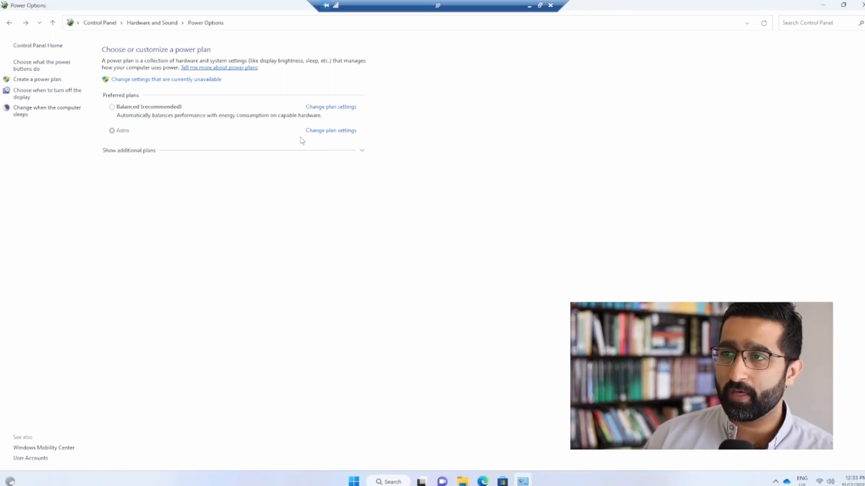
mouse_move(101, 142)
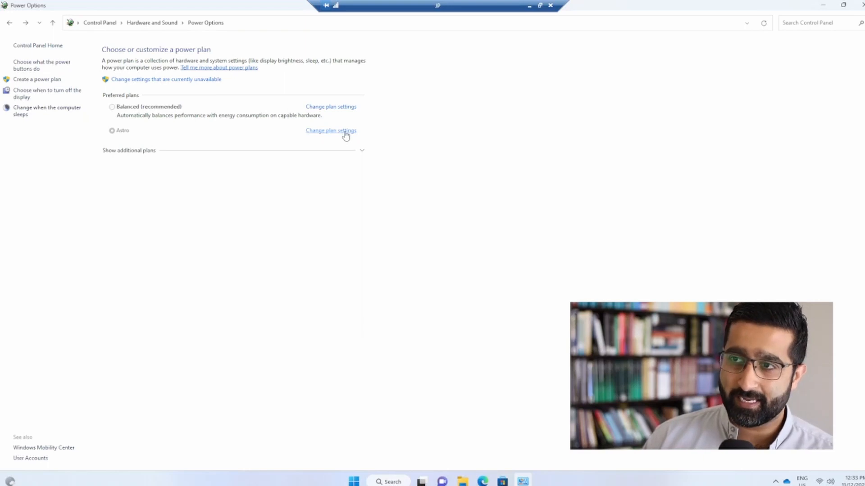
left_click(330, 130)
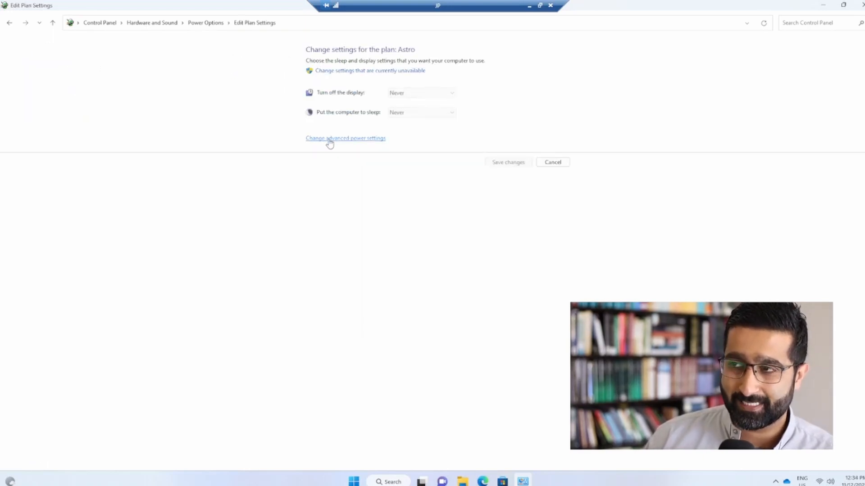
Open Astro's advanced power settings and expand the USB settings group
left_click(345, 138)
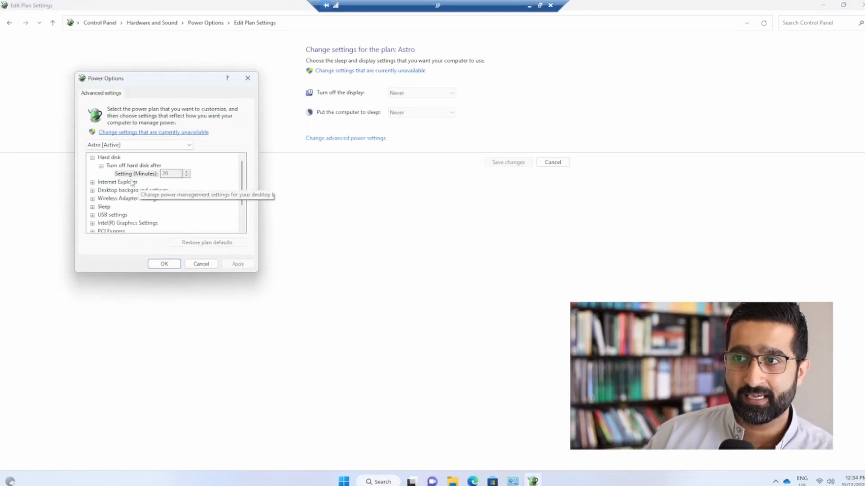
scroll("down", 3)
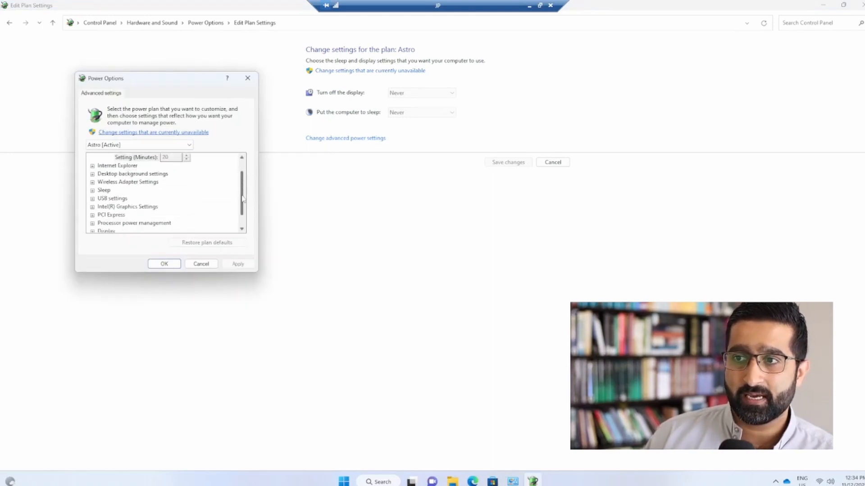
left_click(93, 181)
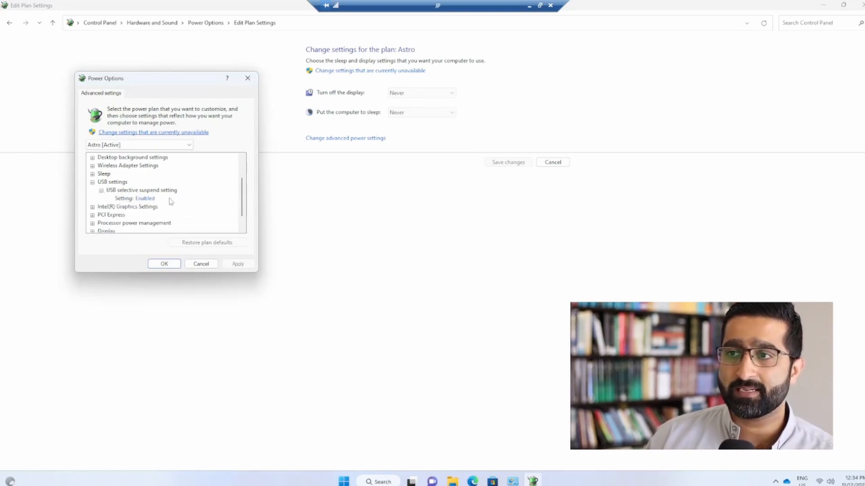
Review USB selective suspend, shown as Enabled, then close the advanced settings dialog
left_click(124, 198)
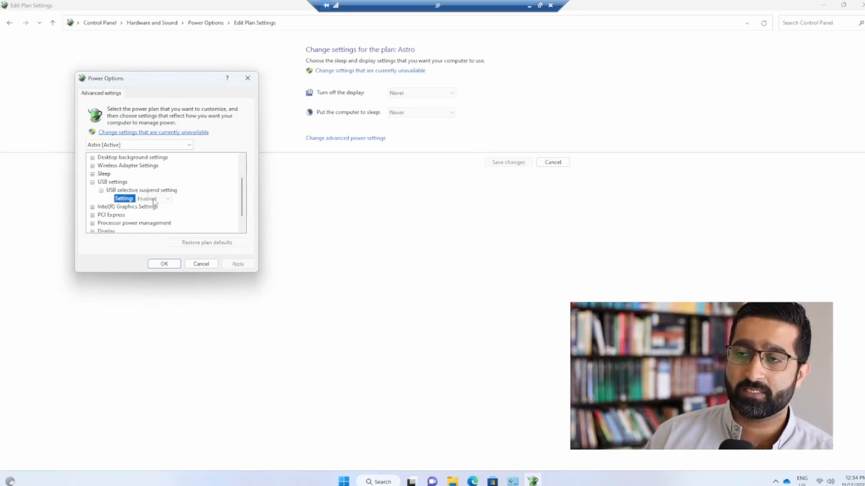
mouse_move(127, 206)
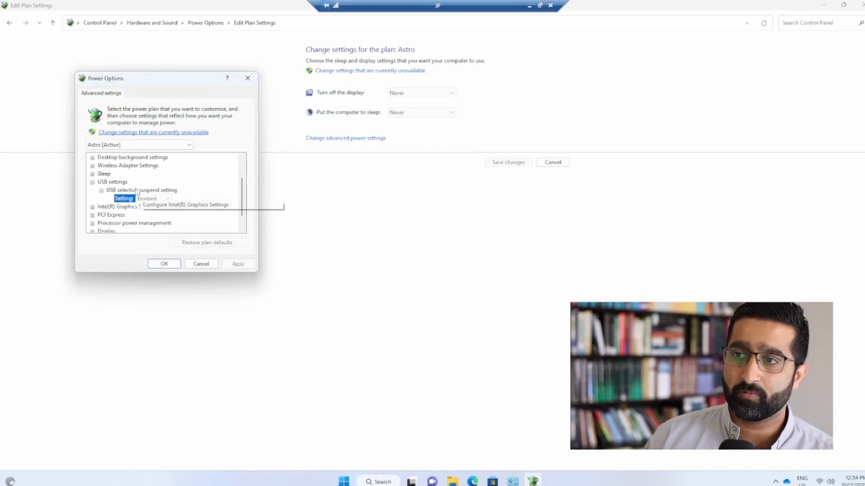
left_click(141, 190)
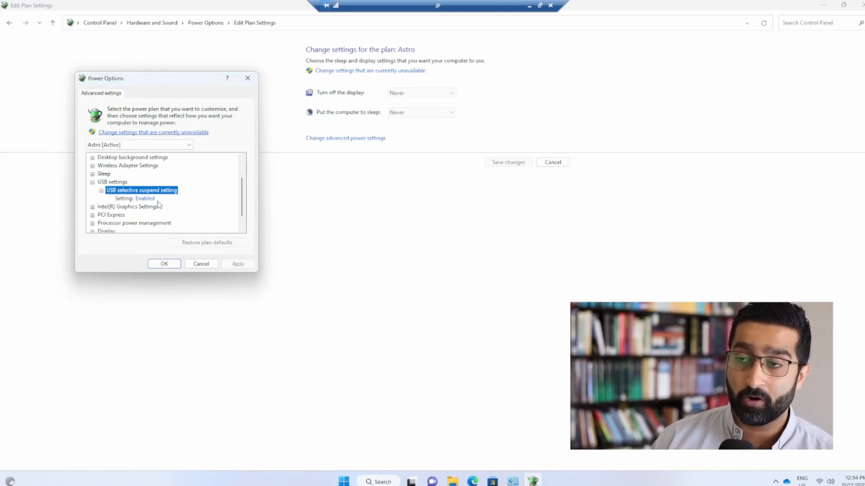
left_click(141, 198)
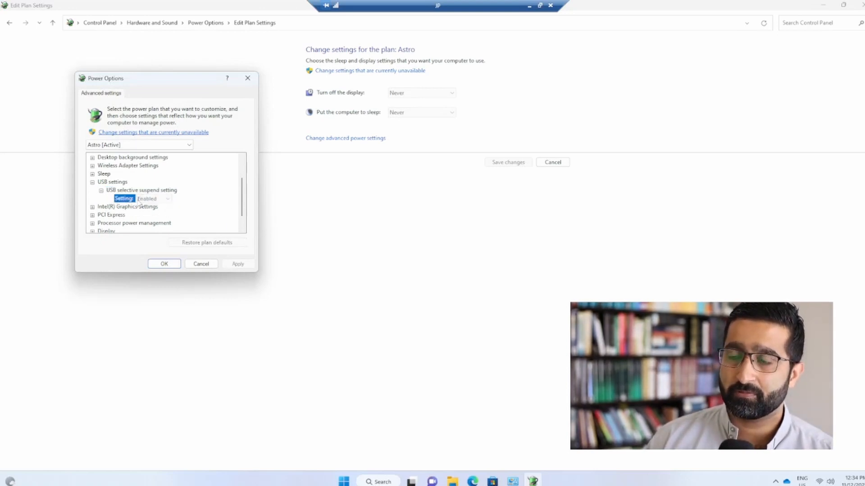
left_click(101, 190)
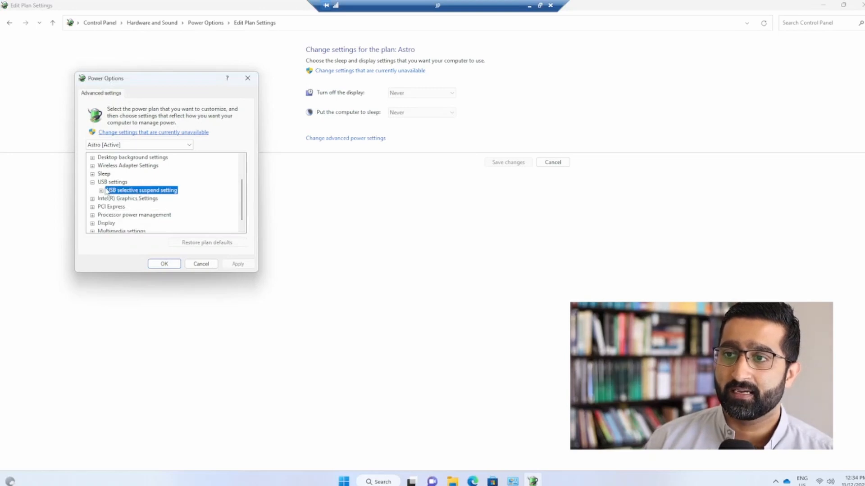
left_click(101, 190)
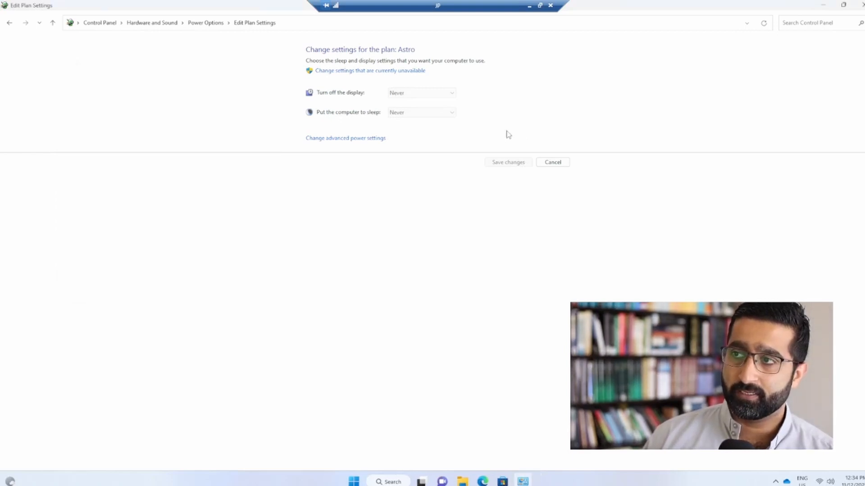
mouse_move(428, 143)
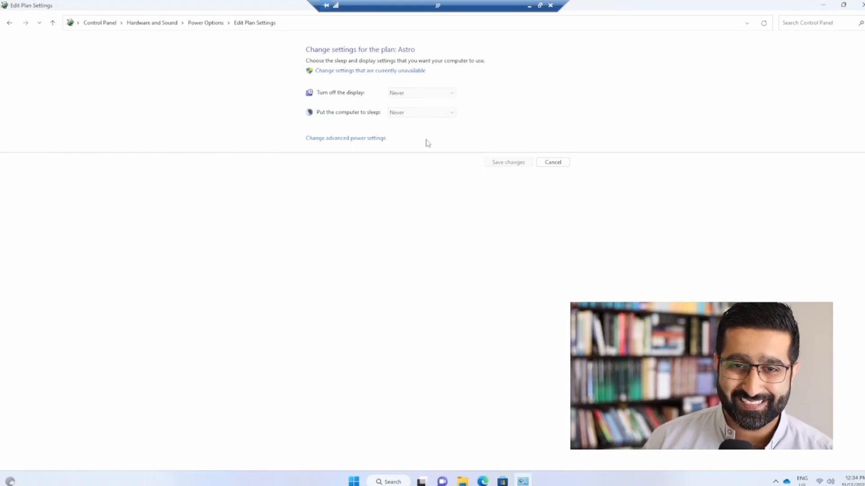